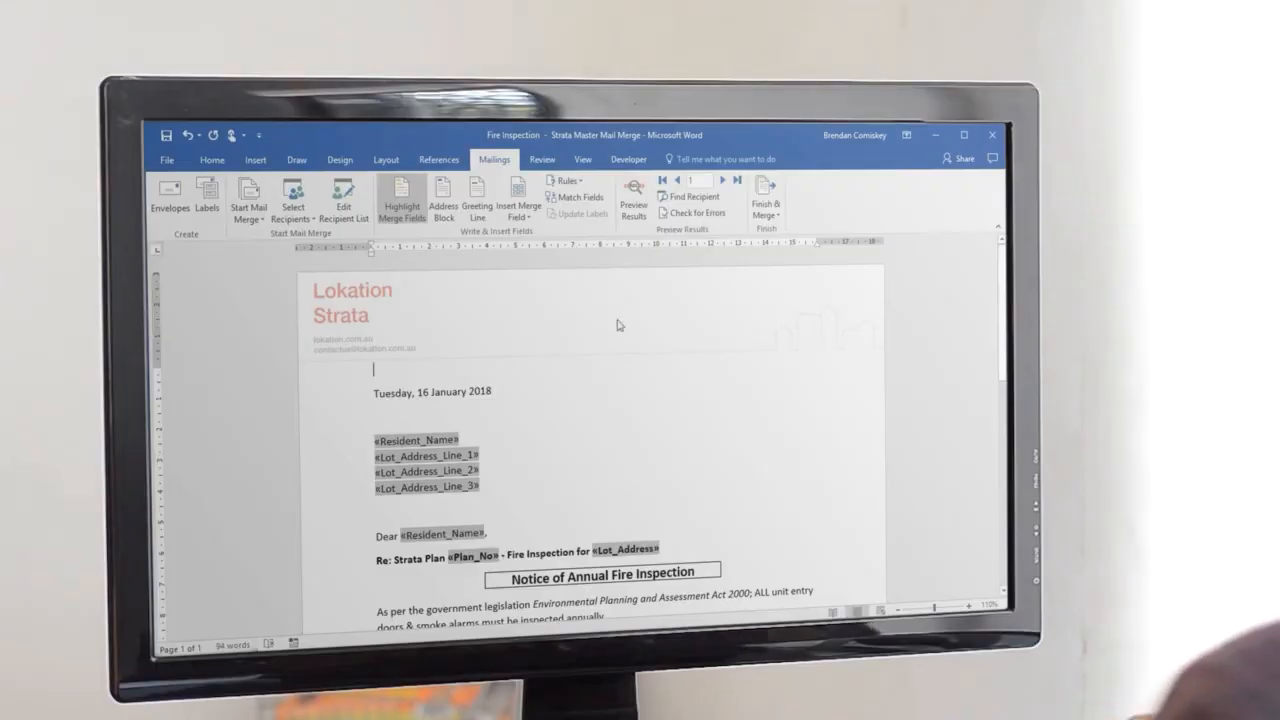
- Switch from the Word Fire Inspection template to the STRATA Master window
click(633, 197)
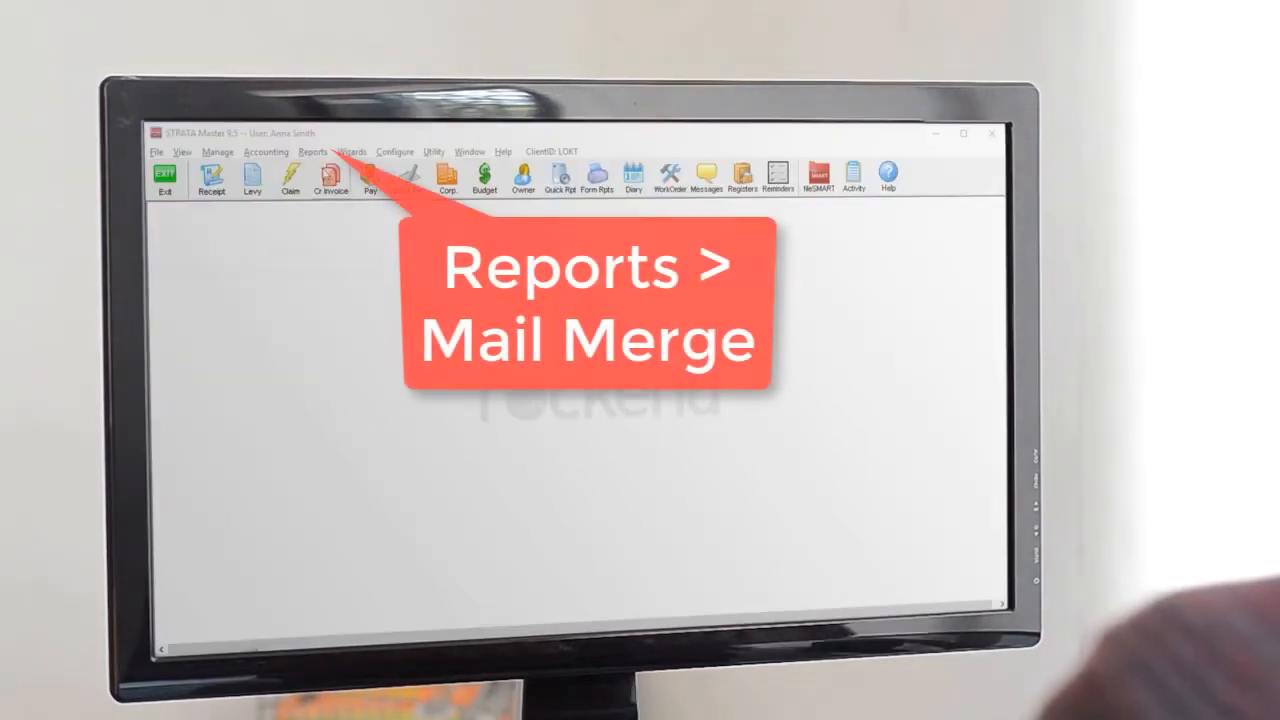
- Start a Reports mail merge with the Fire Inspection template and Owners/Lots data source
click(313, 152)
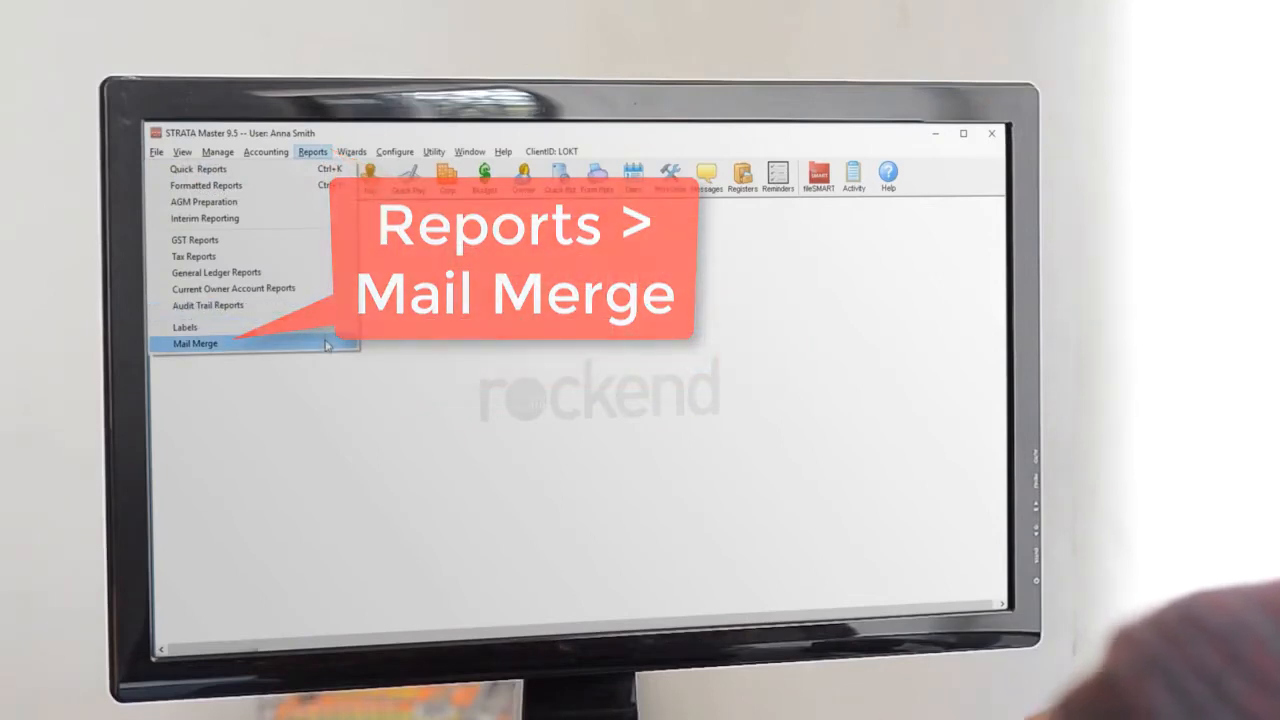
click(195, 342)
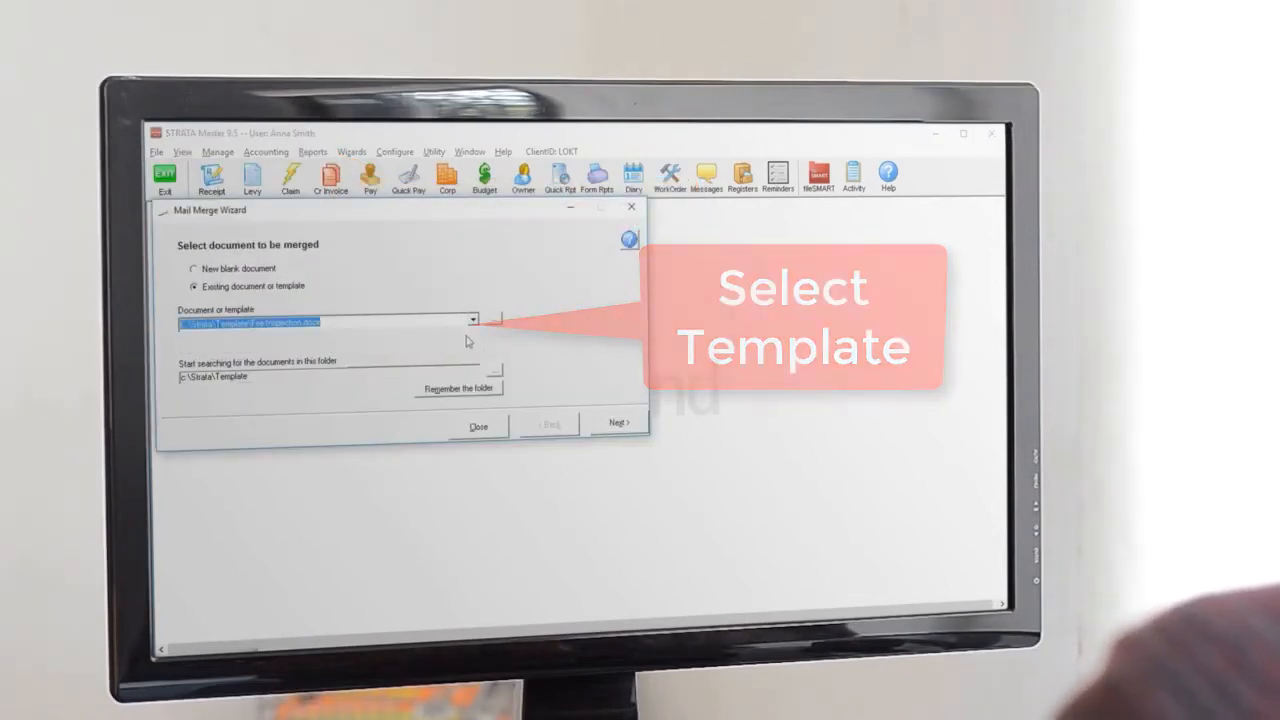
click(617, 422)
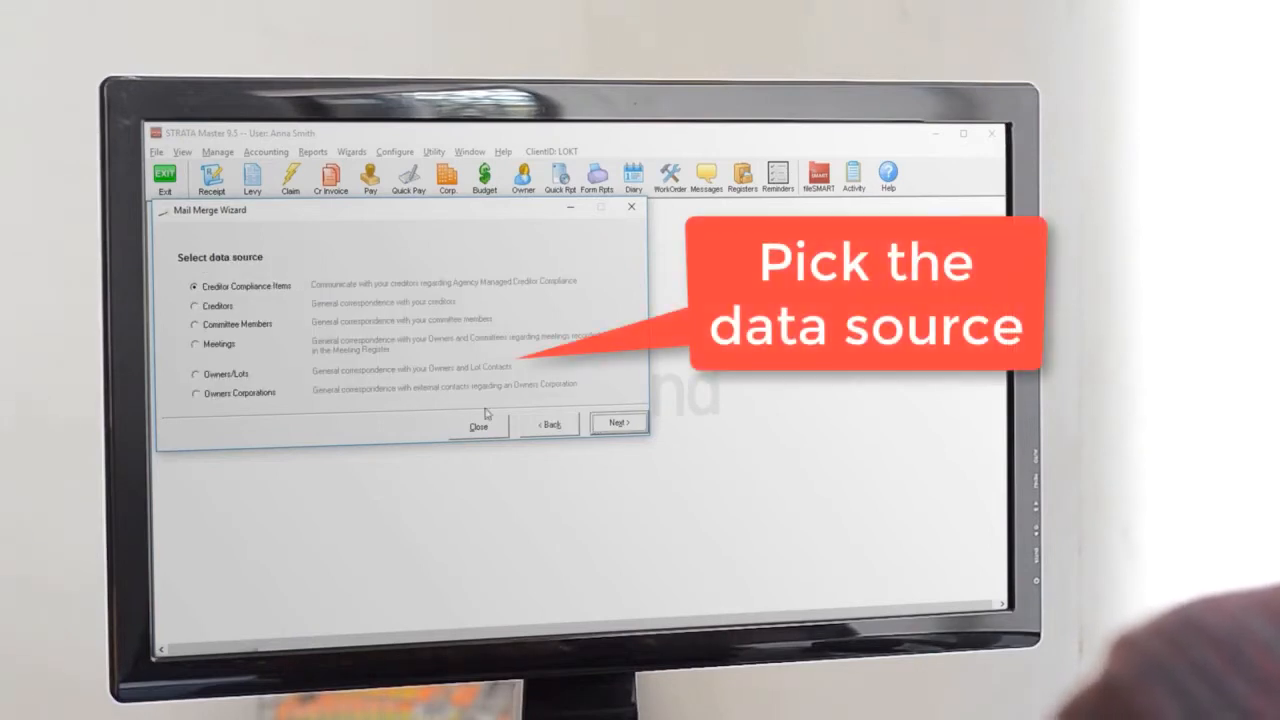
click(196, 373)
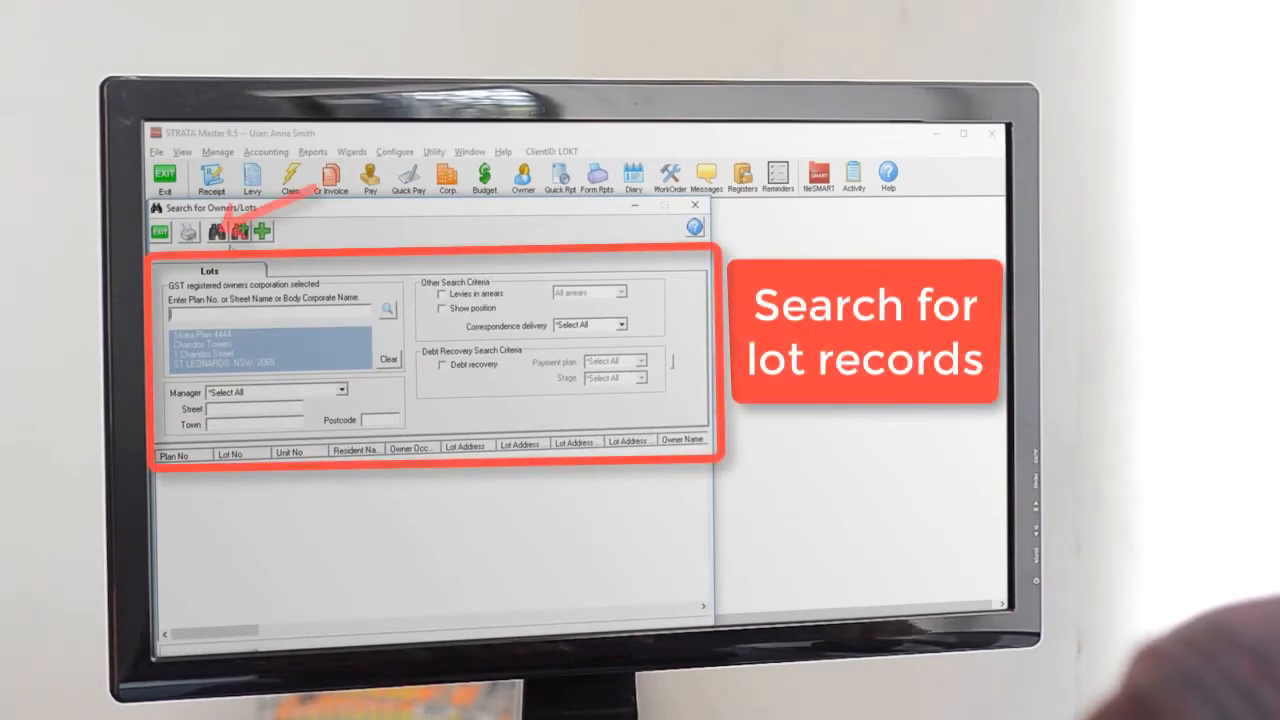
- Search for the ten plan 4444 lot records and send them to the merge review
click(225, 234)
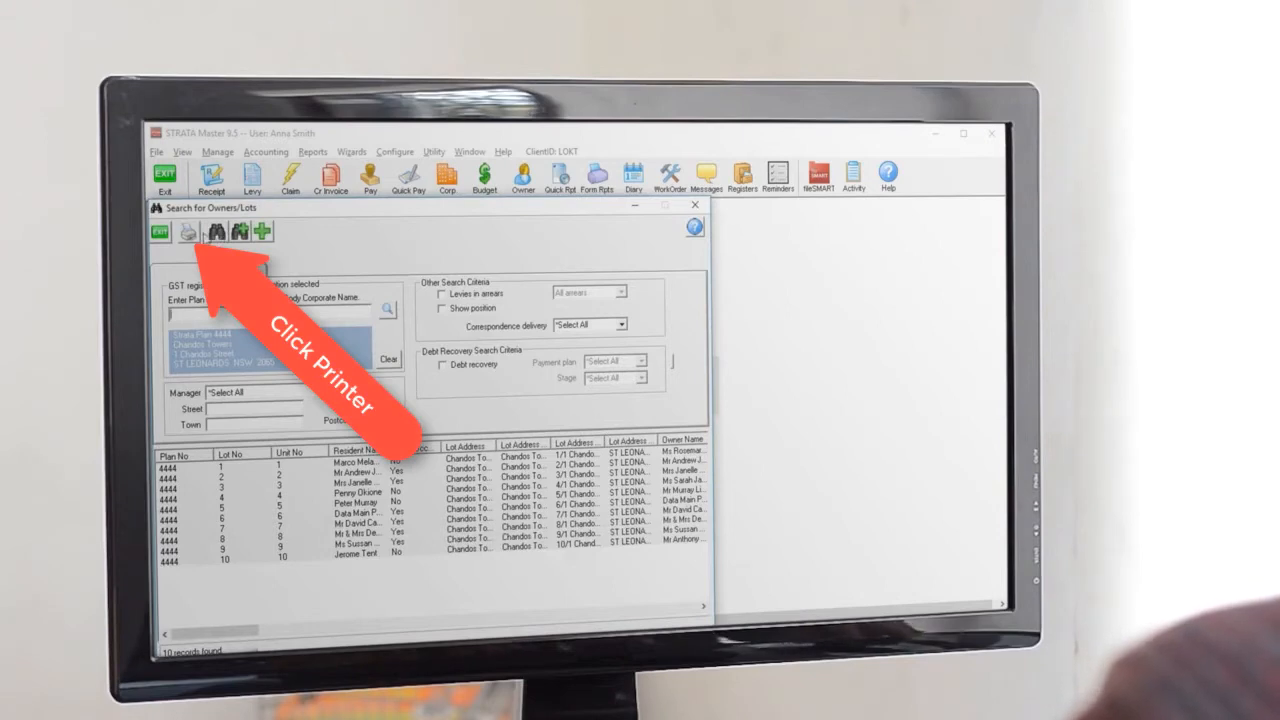
click(185, 234)
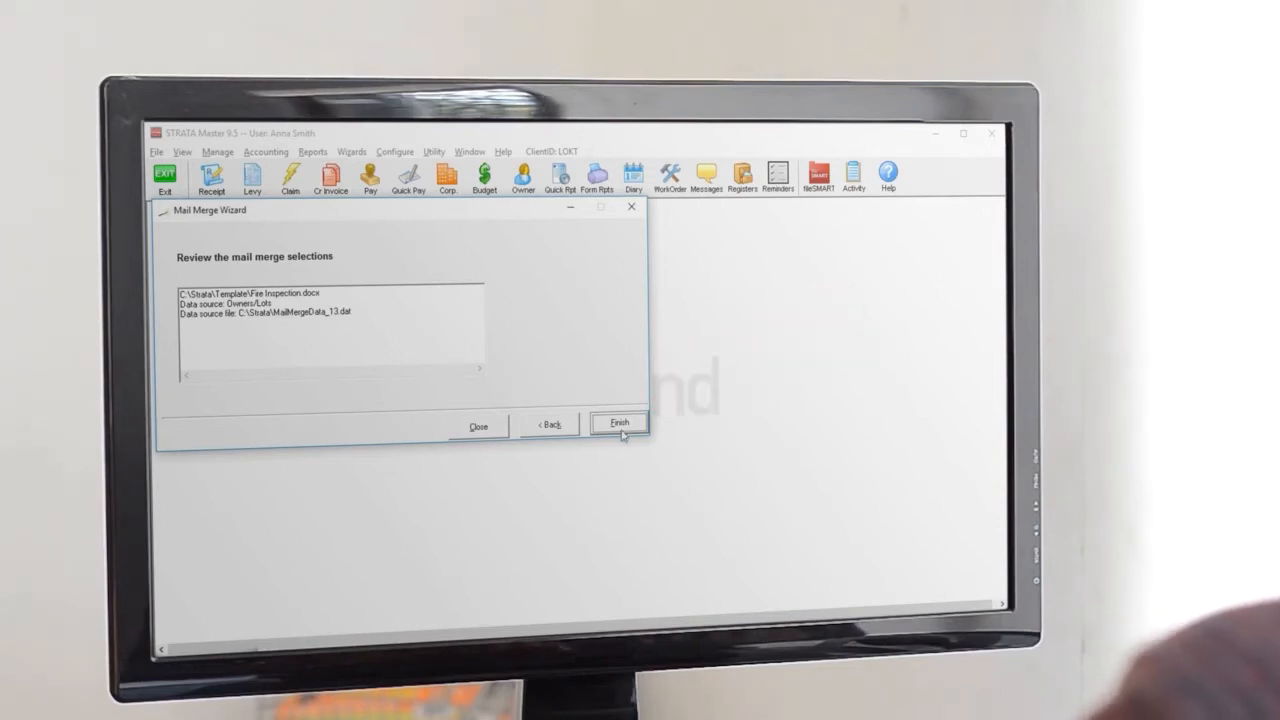
- Finish the wizard and preview merged letters in Word, advancing to record 4
click(618, 425)
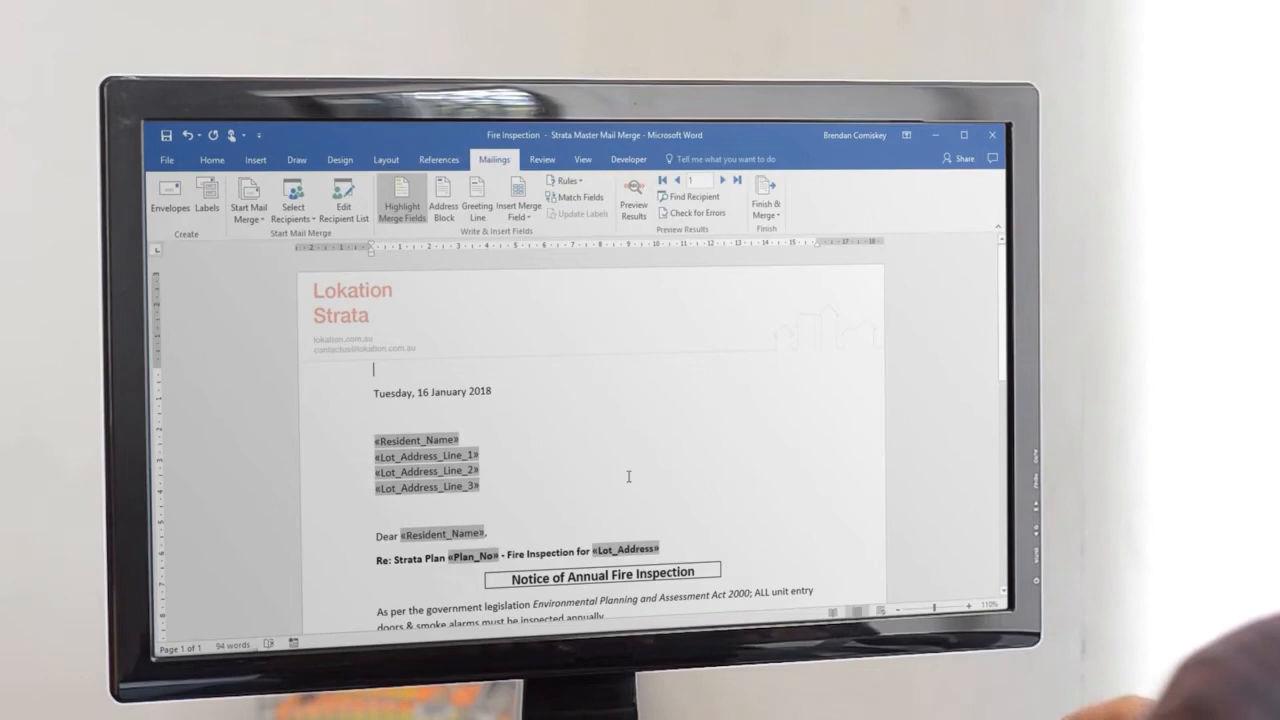
mouse_move(617, 287)
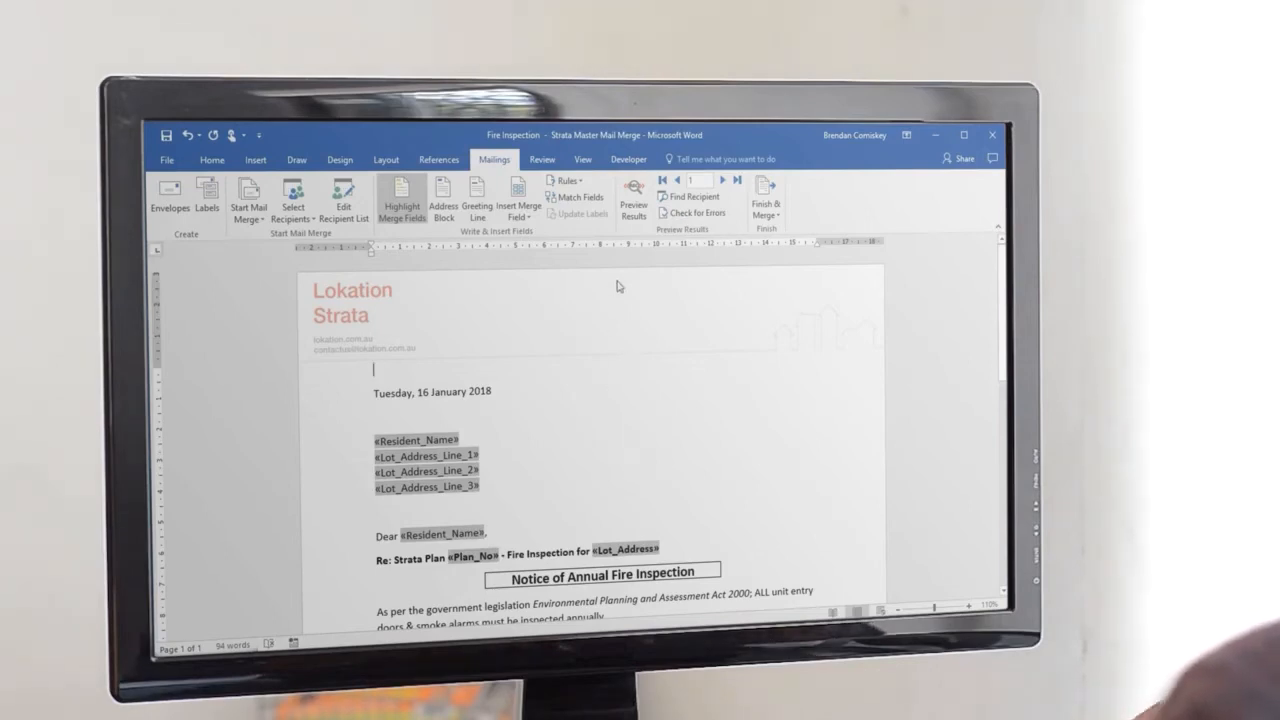
click(632, 197)
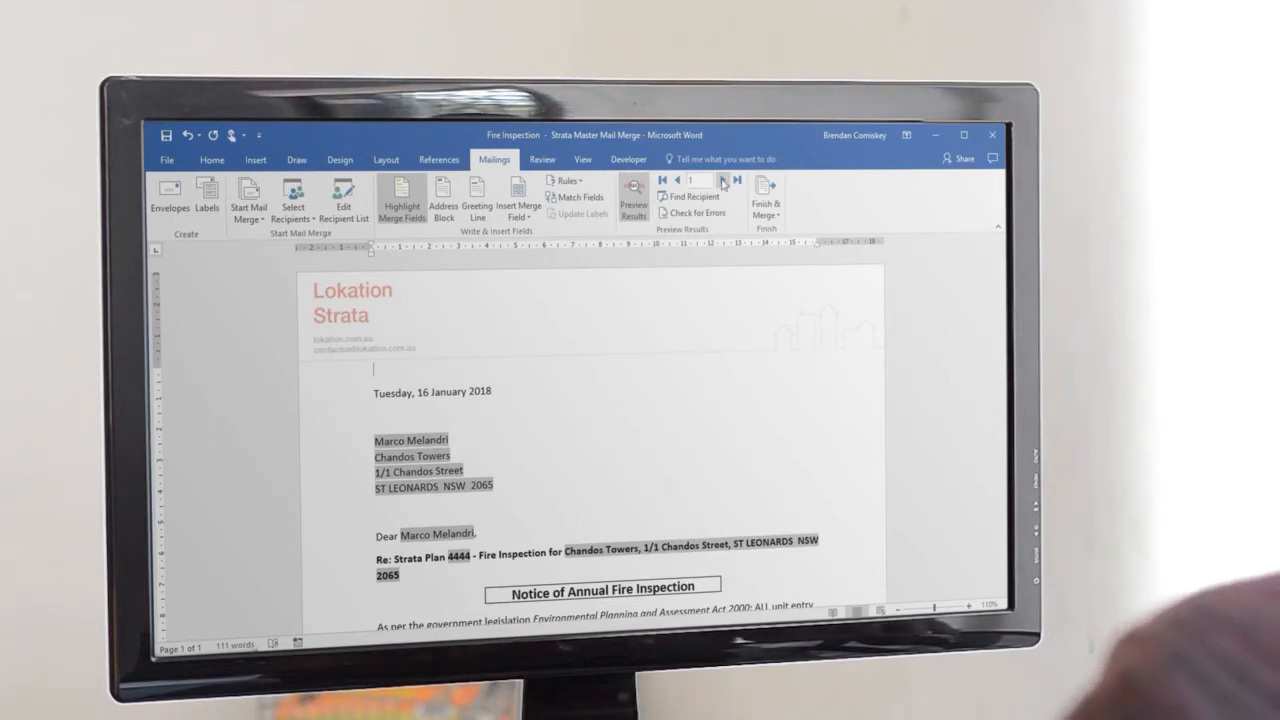
click(722, 180)
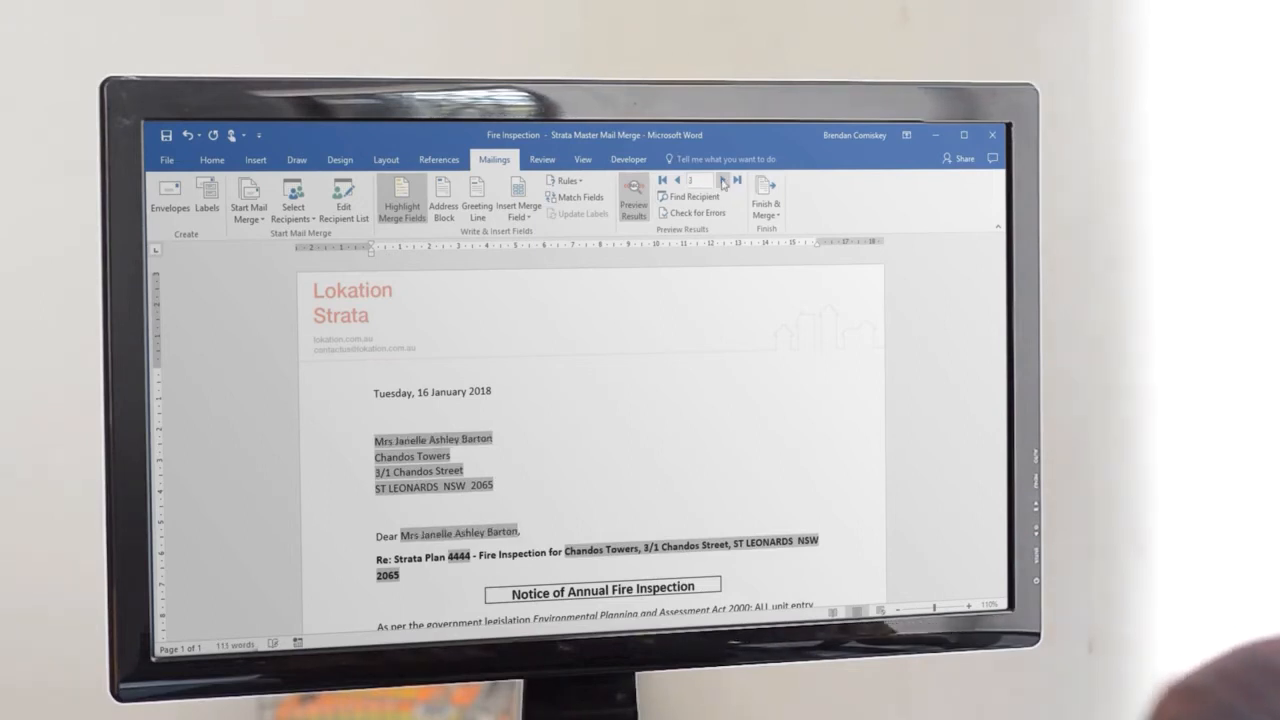
click(722, 181)
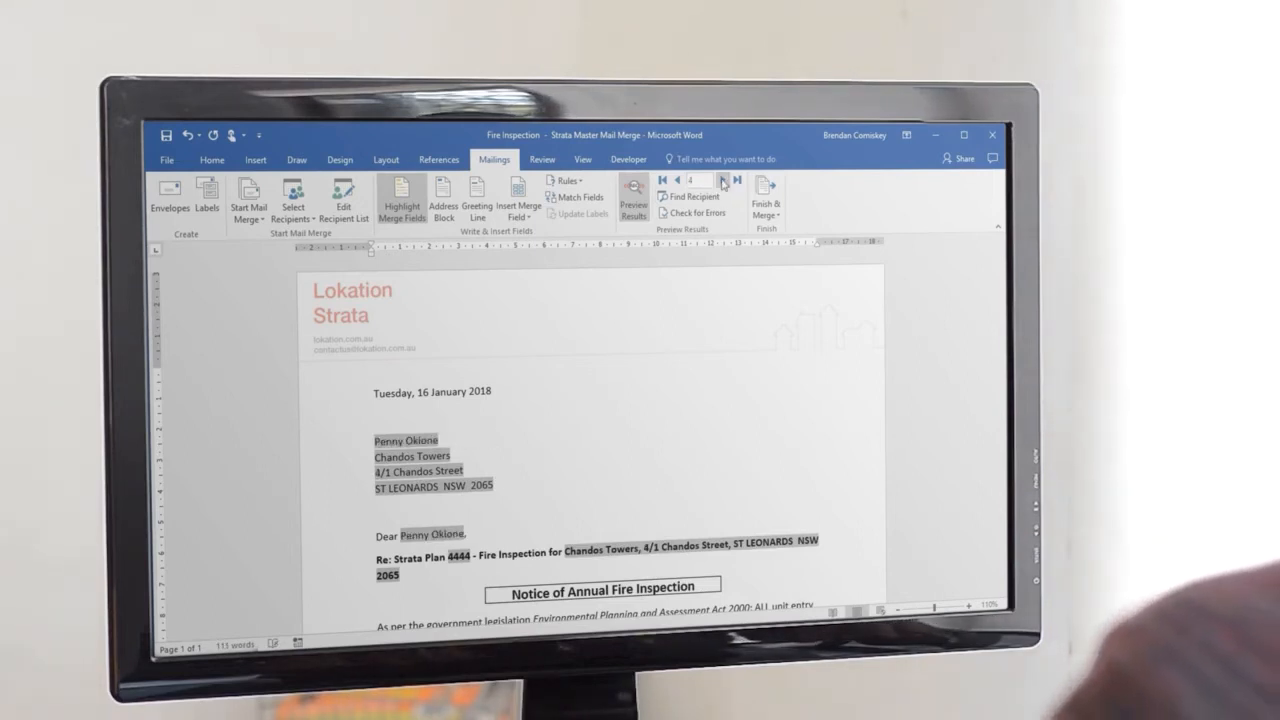
- Print the merged letters for all records to the HP Deskjet 3630
click(764, 197)
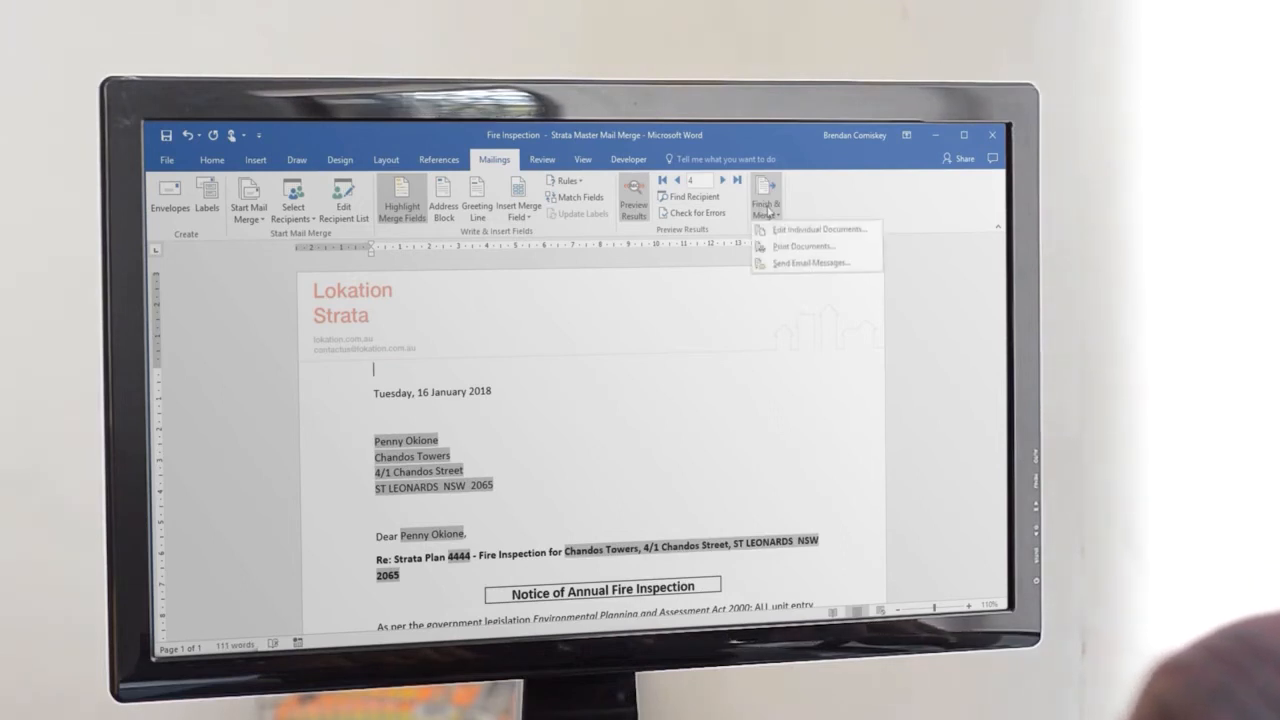
click(802, 246)
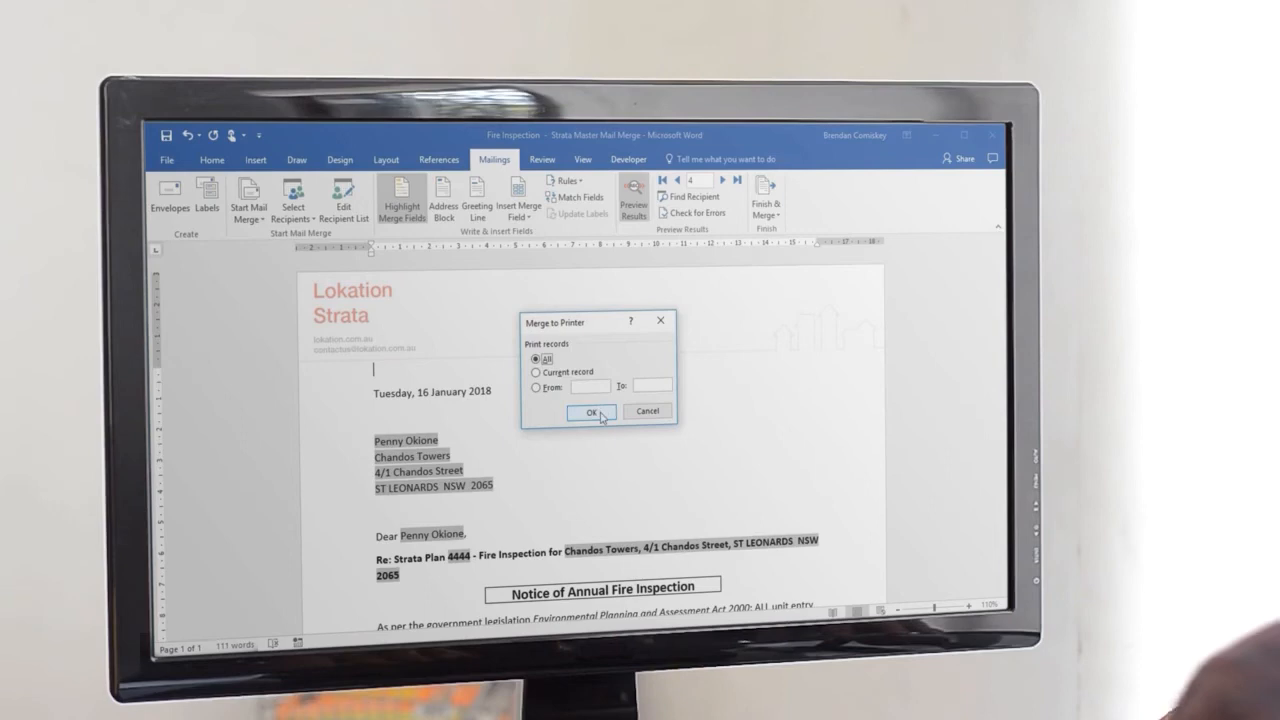
click(588, 413)
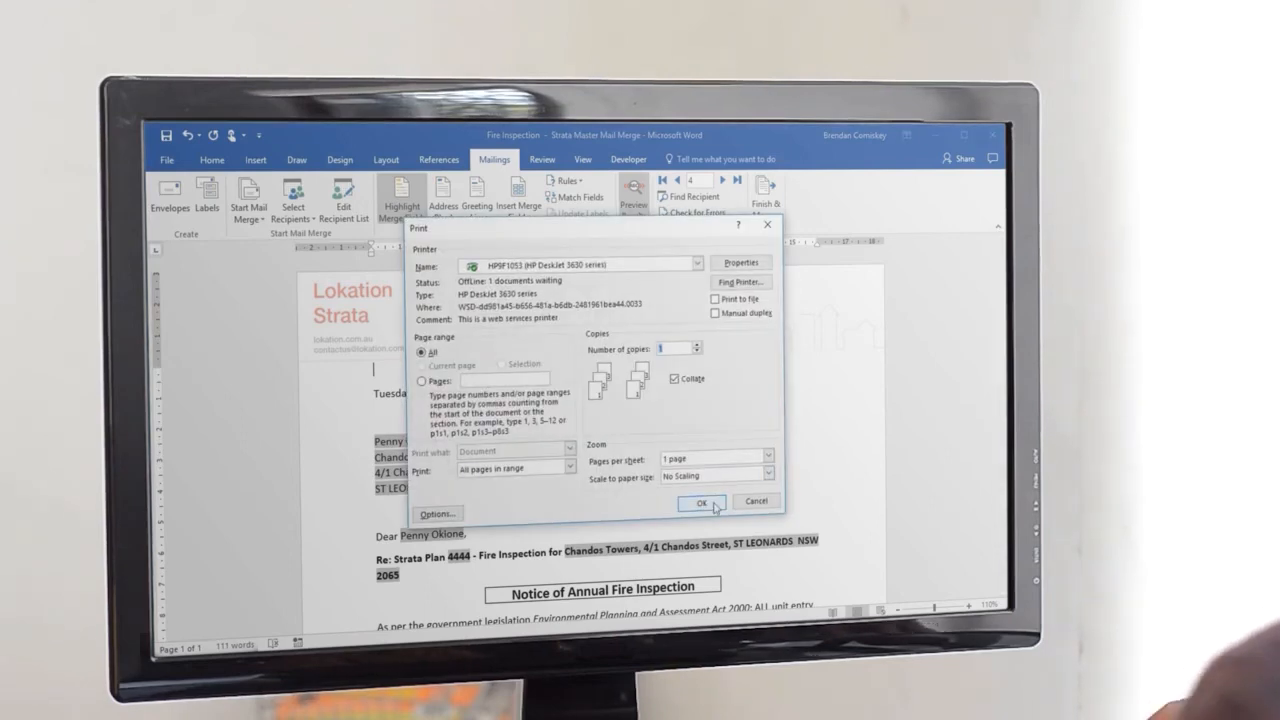
click(701, 500)
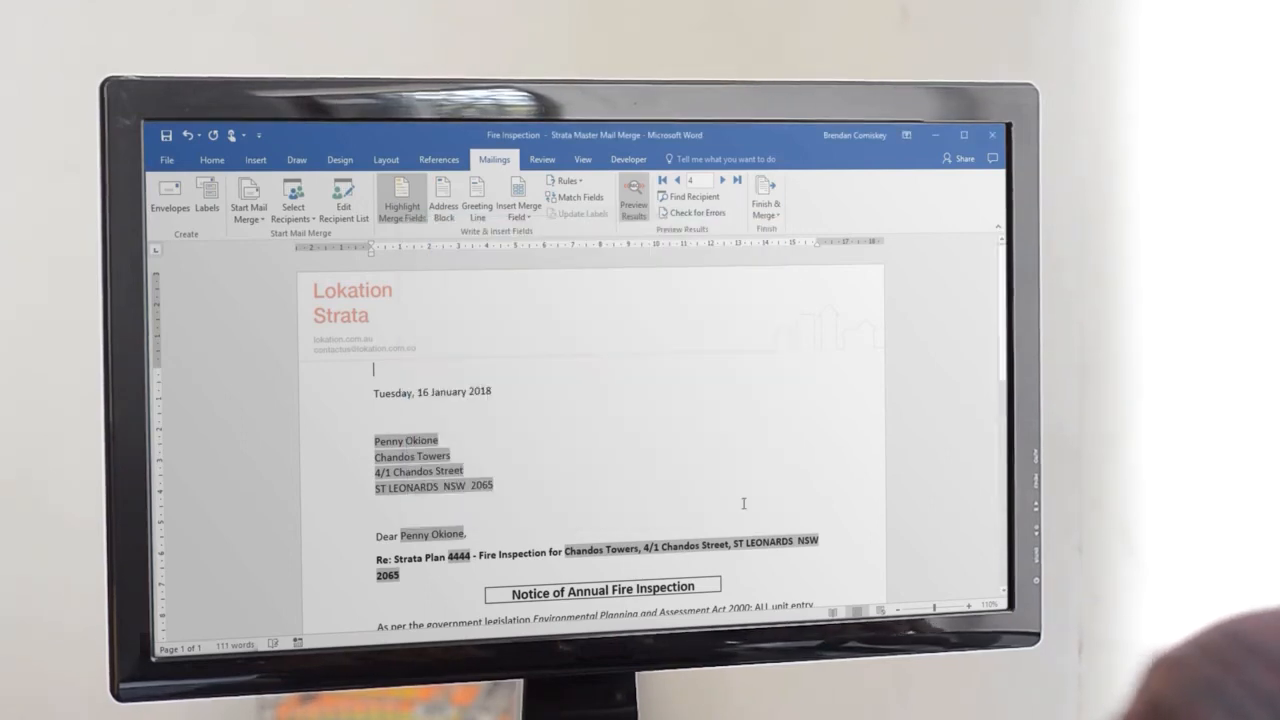